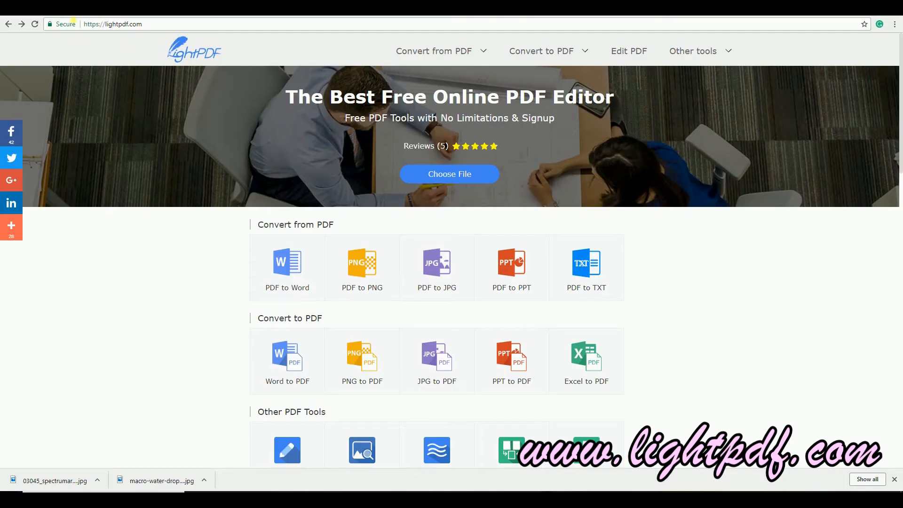
Scroll the LightPDF home page and choose Split PDF under Other PDF Tools
scroll(down, 3)
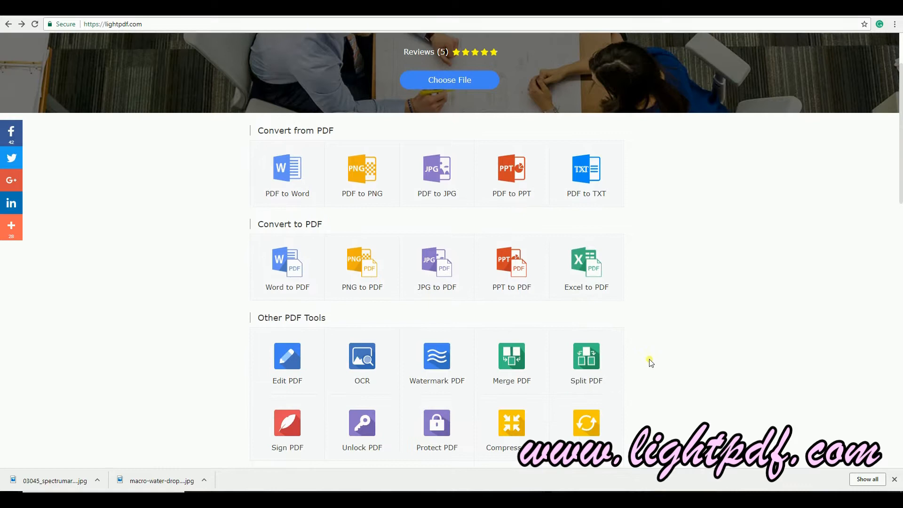
click(586, 360)
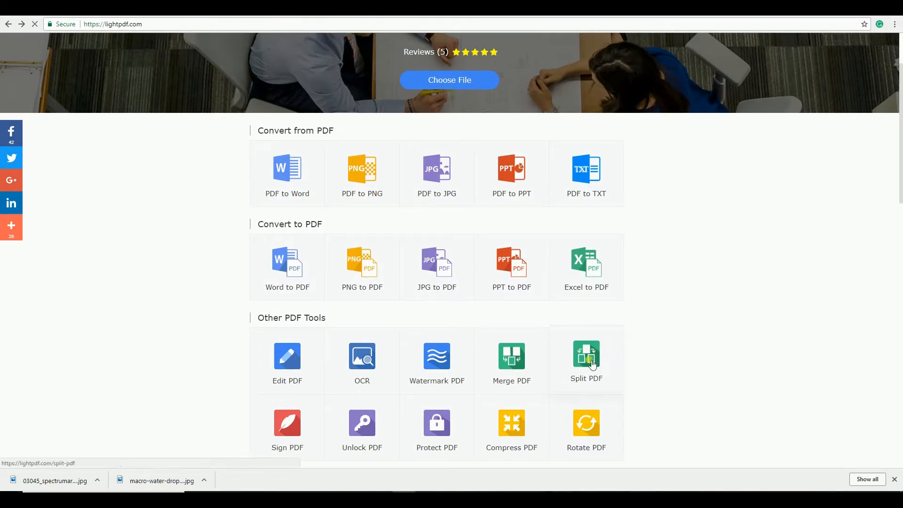
click(586, 360)
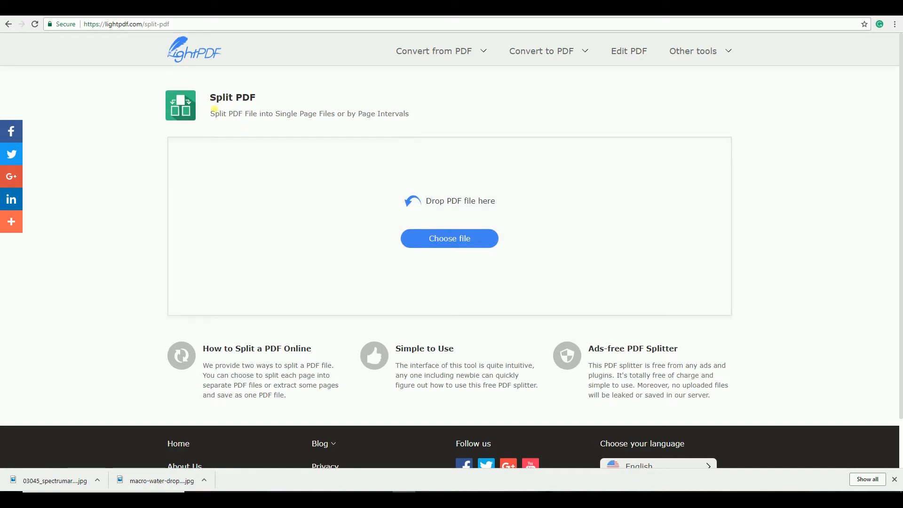
Upload LearnEnglish from Downloads > VIDEOS into the Split PDF tool
click(448, 238)
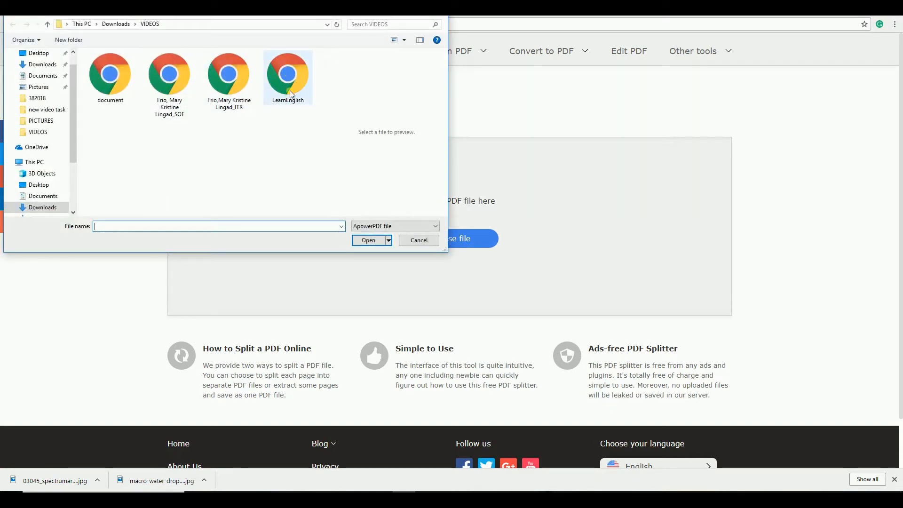
click(367, 240)
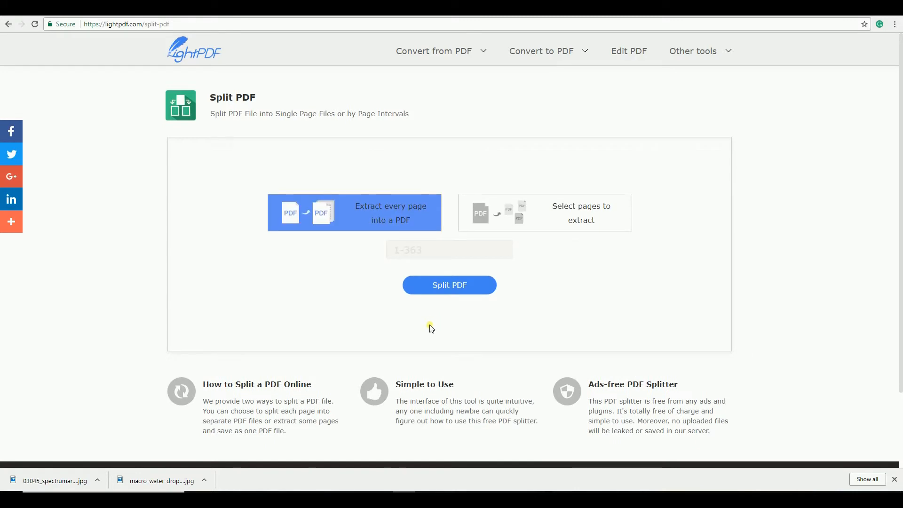
mouse_move(369, 190)
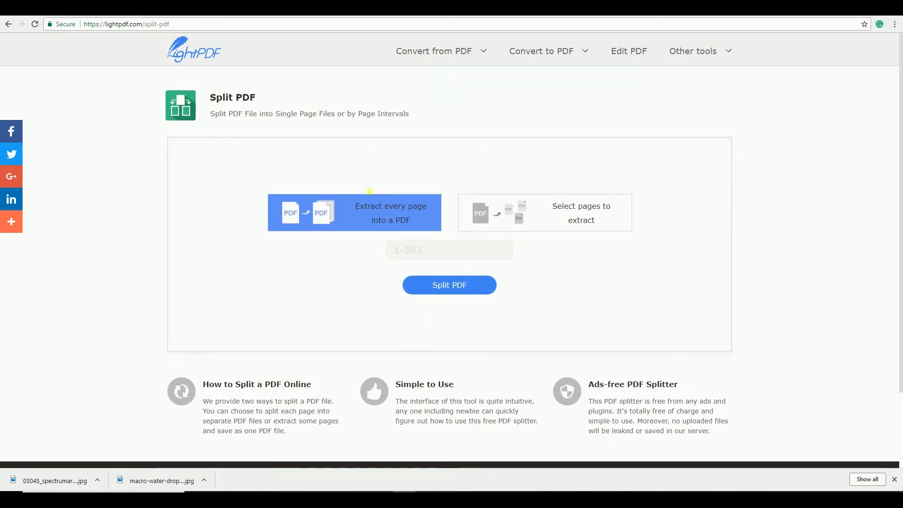
mouse_move(541, 226)
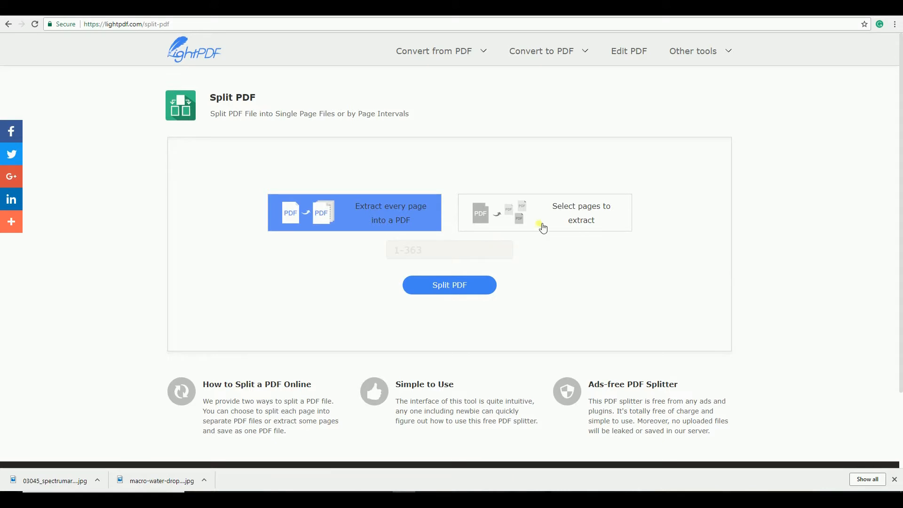
mouse_move(524, 229)
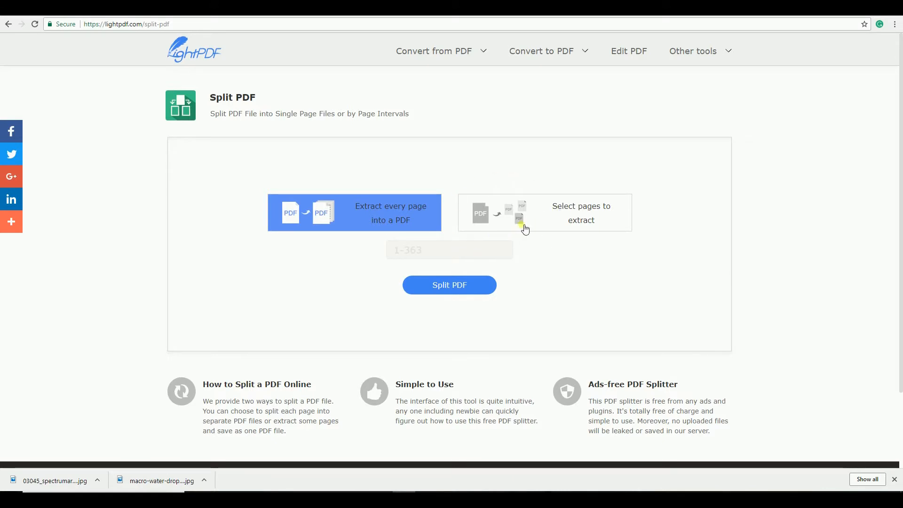
Extract pages 37-50 from the workbook and run the split
click(544, 212)
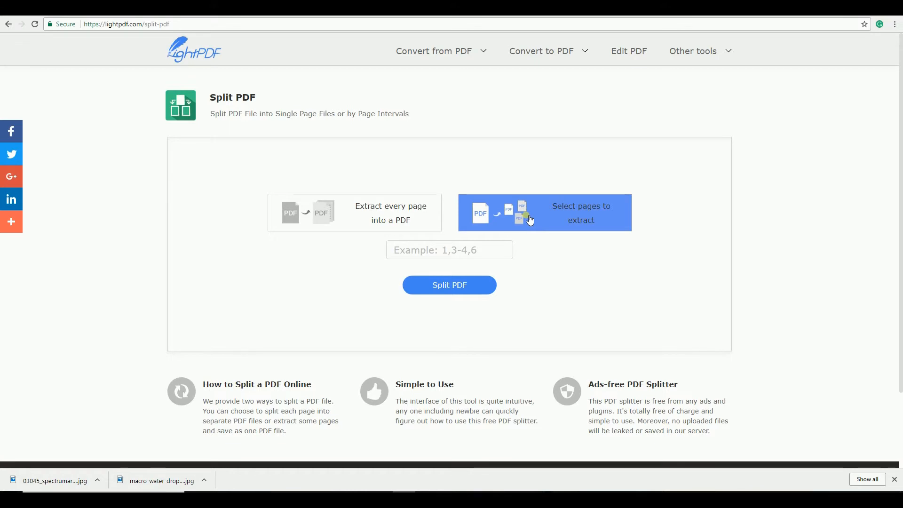
mouse_move(449, 249)
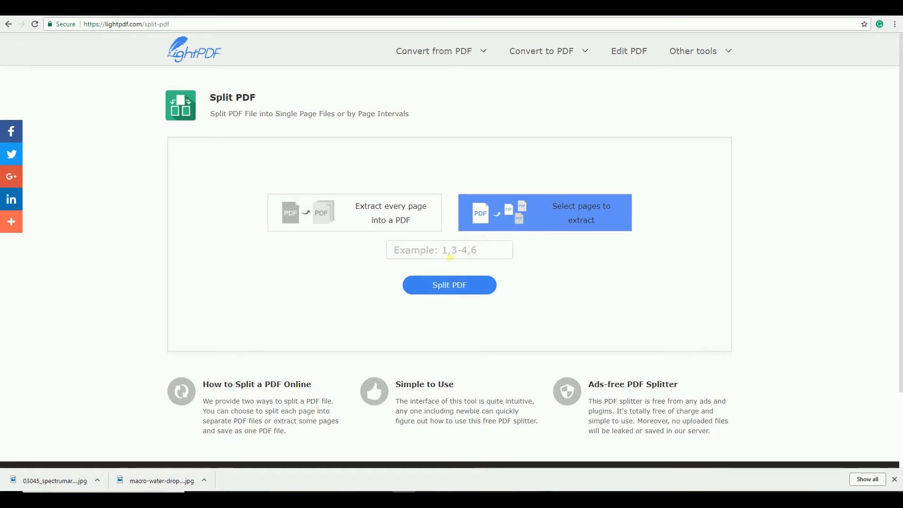
mouse_move(442, 275)
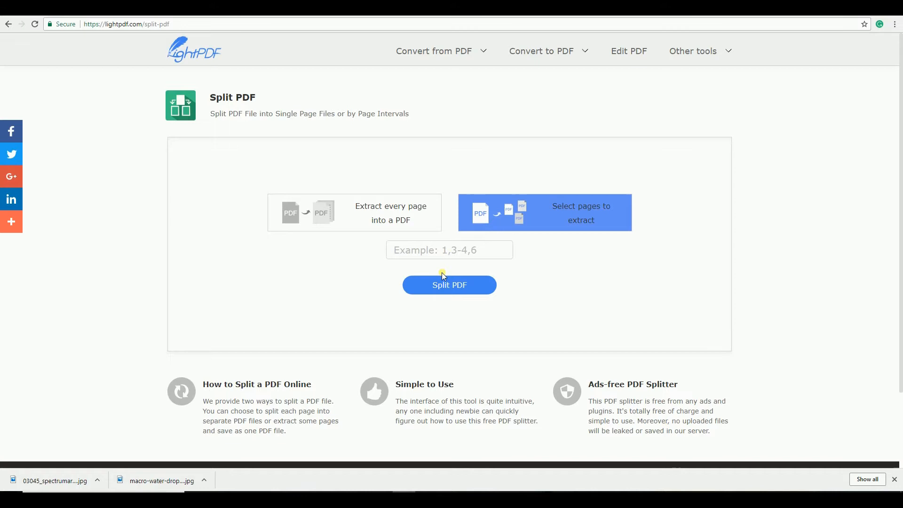
text(37)
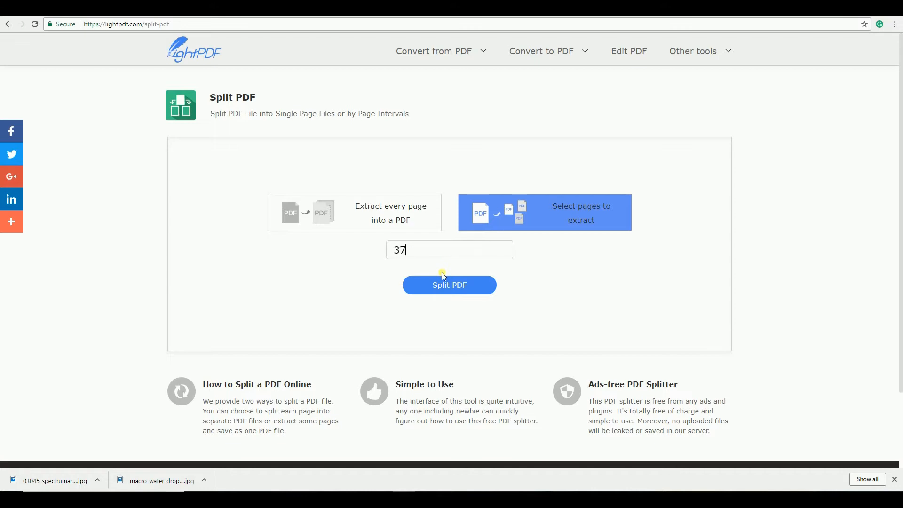
text(-5)
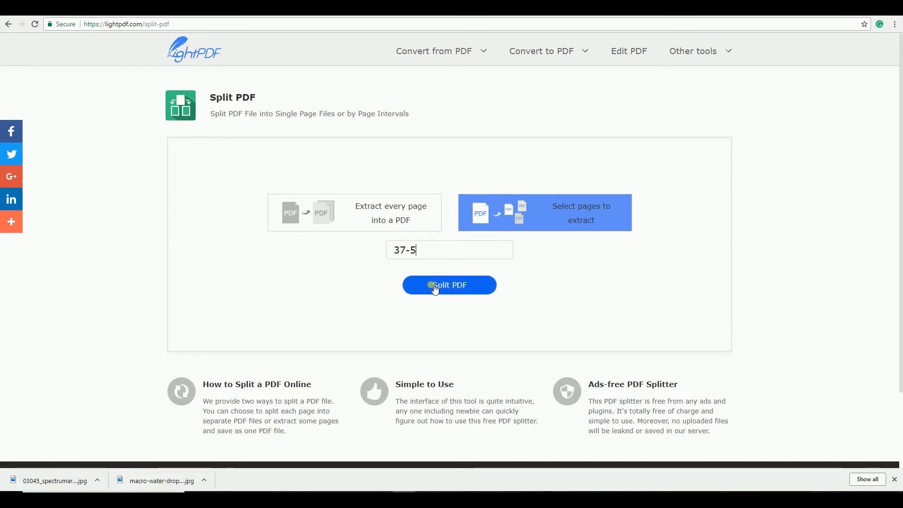
text(0)
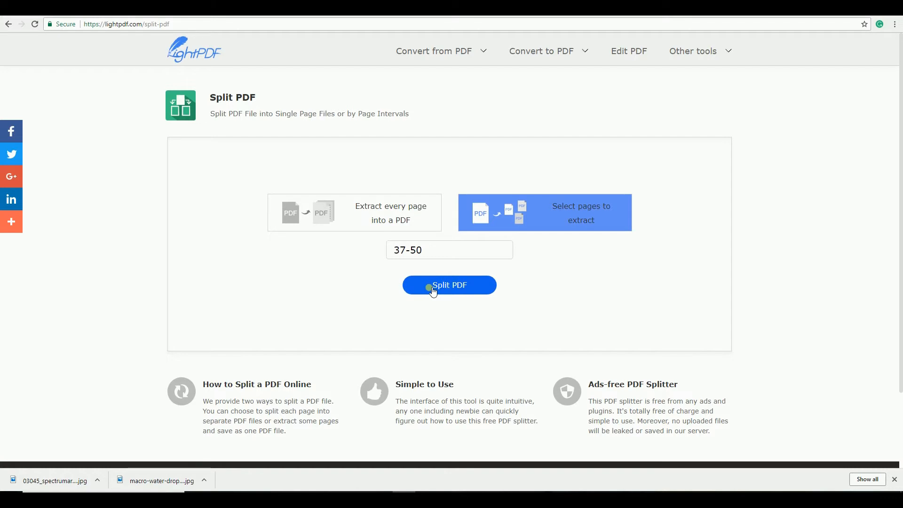
click(449, 285)
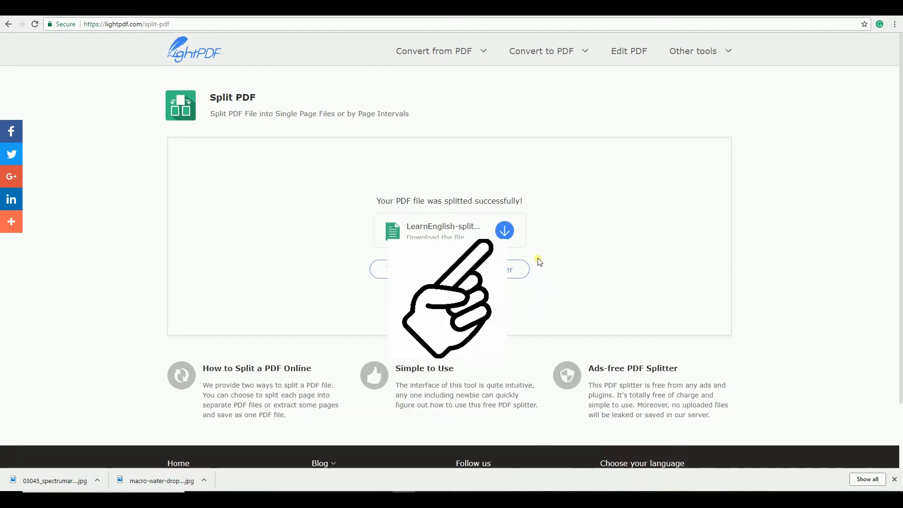
Download the split 14-page PDF and scroll through it in the browser
click(504, 230)
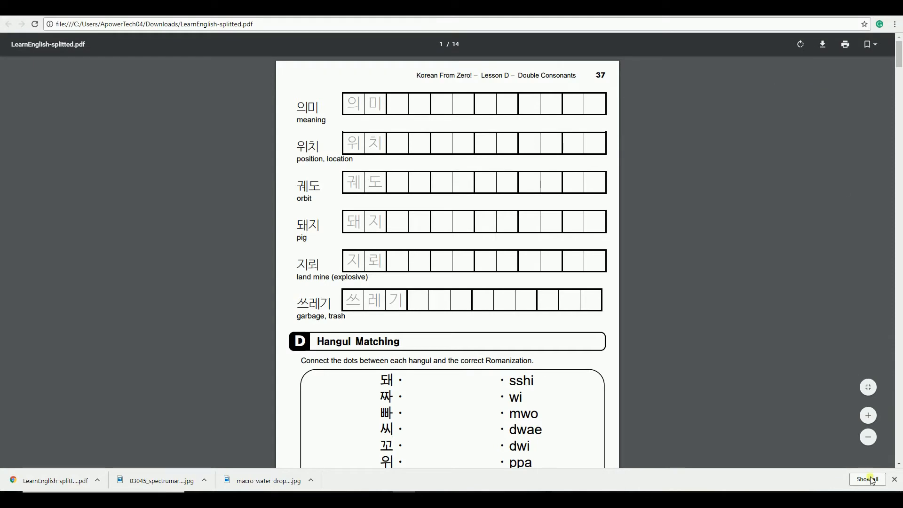
scroll(down, 3)
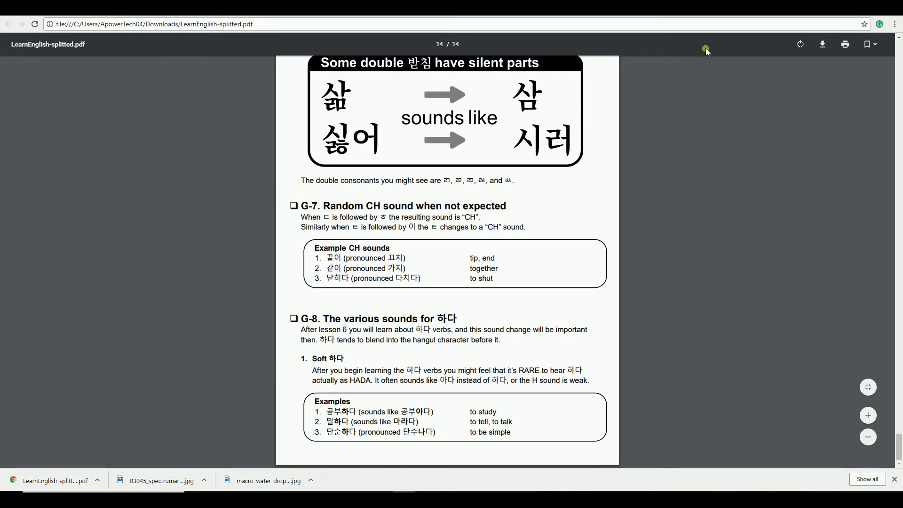
scroll(up, 3)
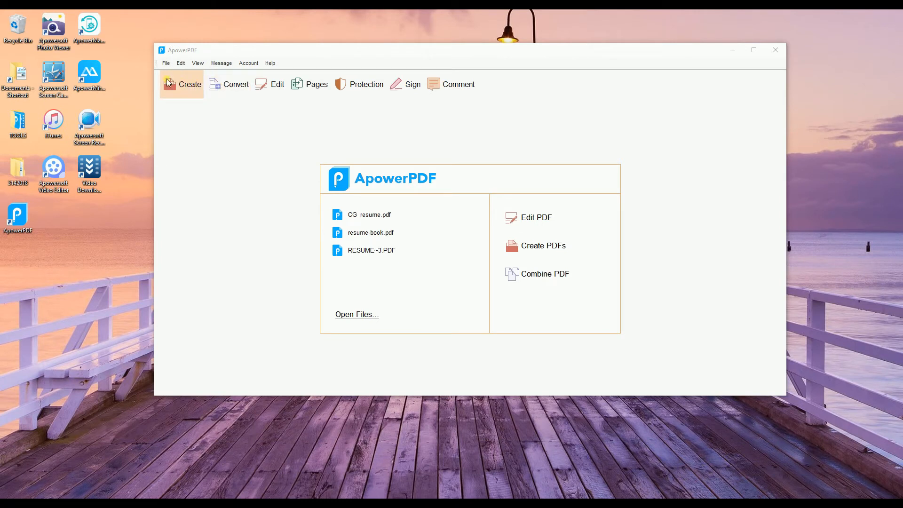
mouse_move(316, 84)
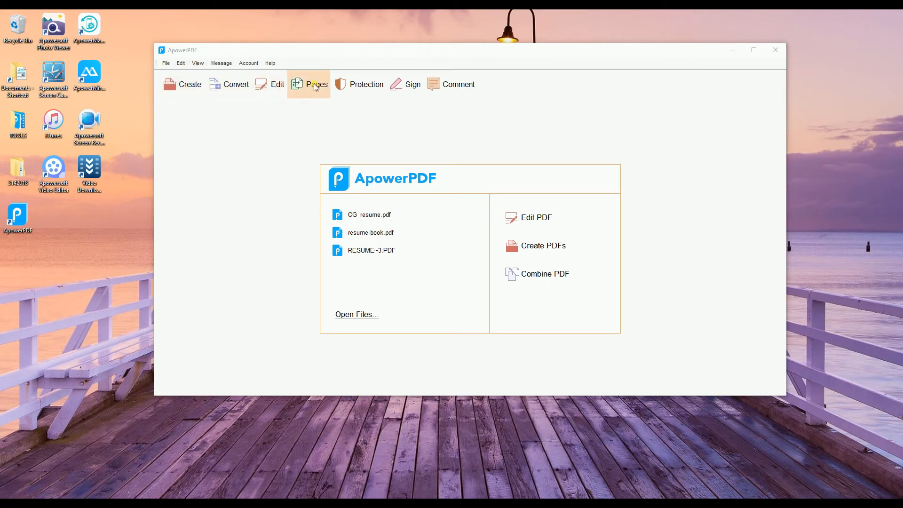
mouse_move(208, 214)
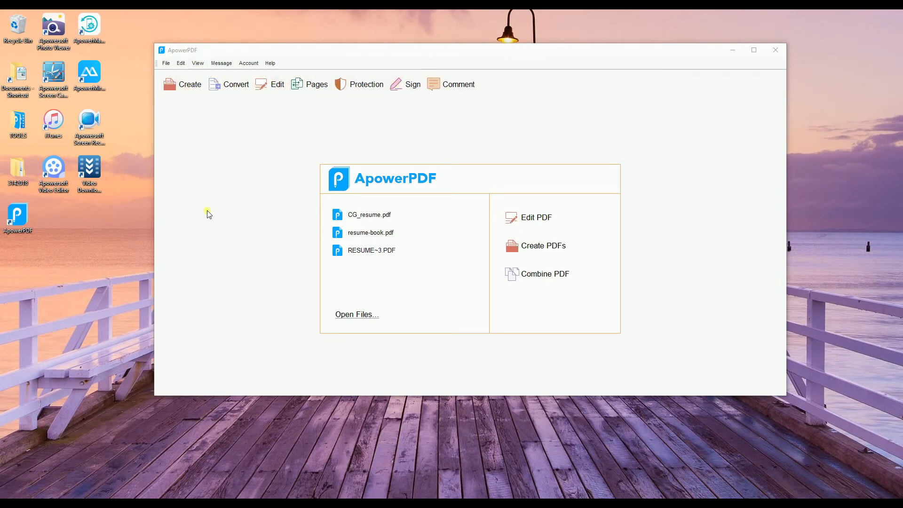
mouse_move(274, 250)
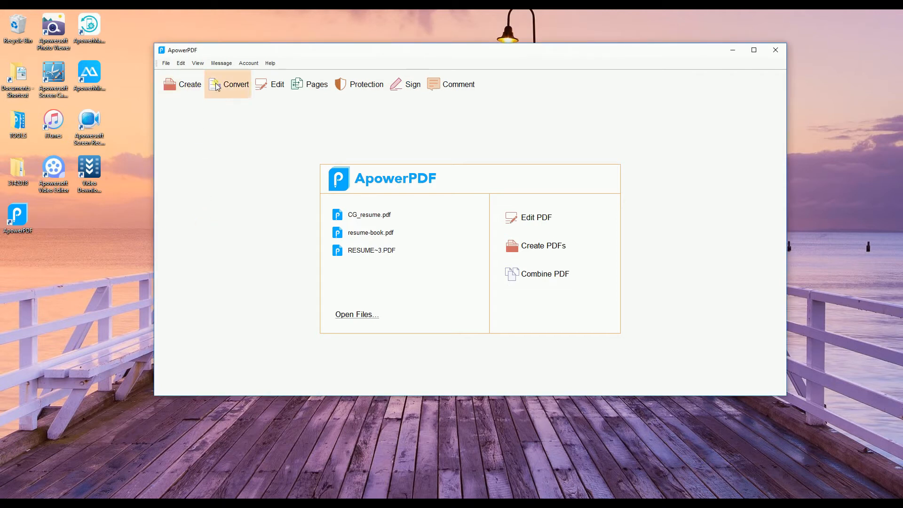
Open LearnEnglish-splitted.pdf from Downloads in ApowerPDF via File > Open
click(166, 63)
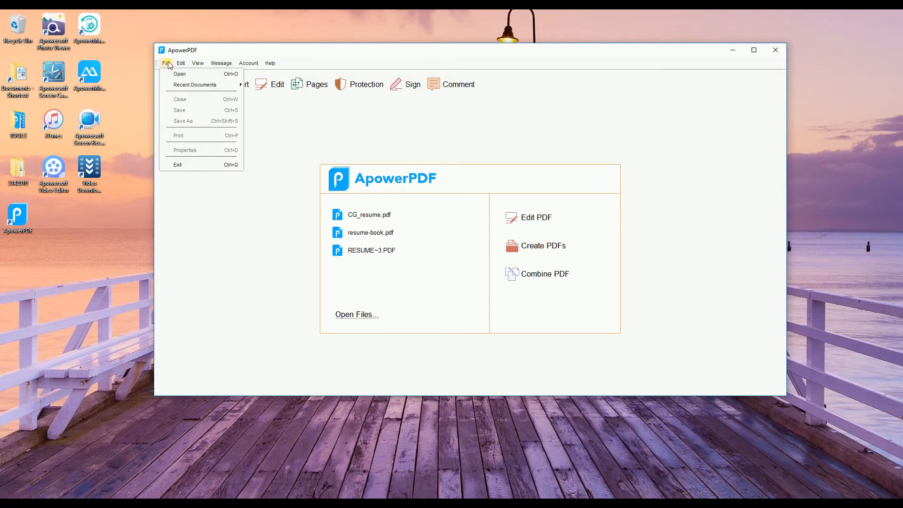
click(179, 74)
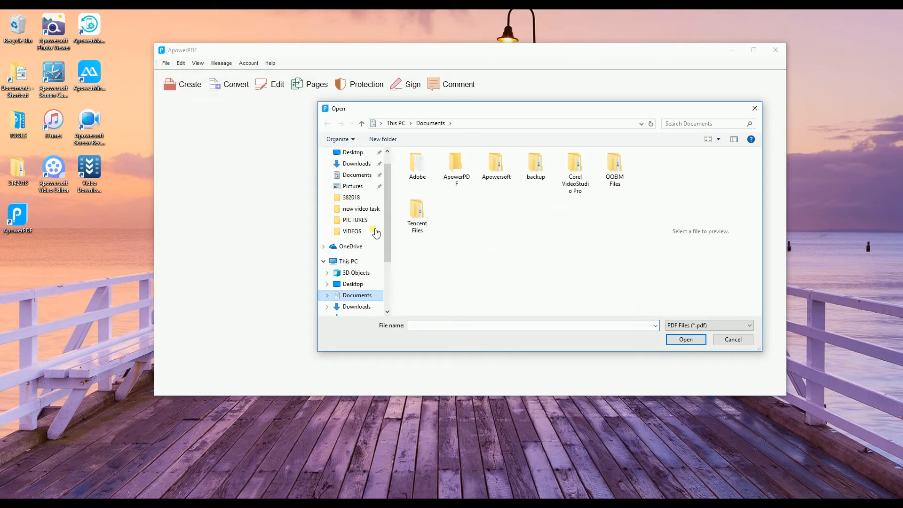
click(356, 163)
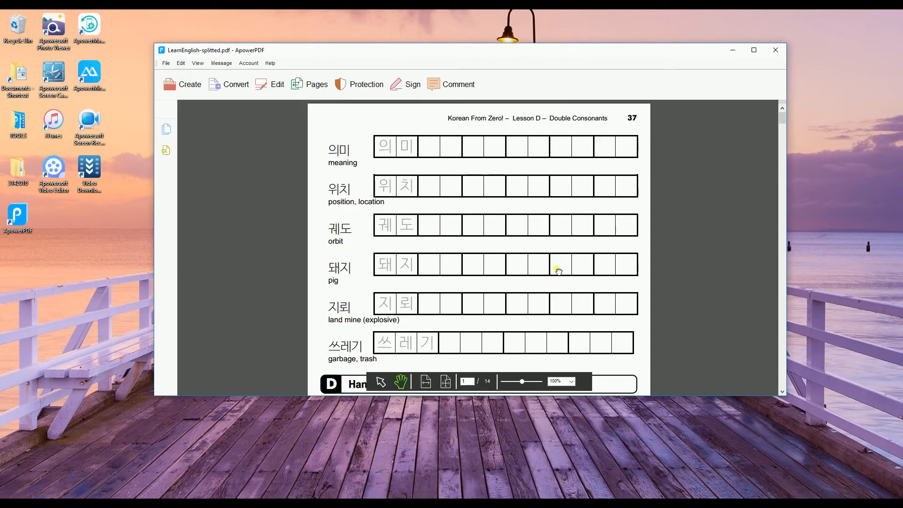
mouse_move(295, 174)
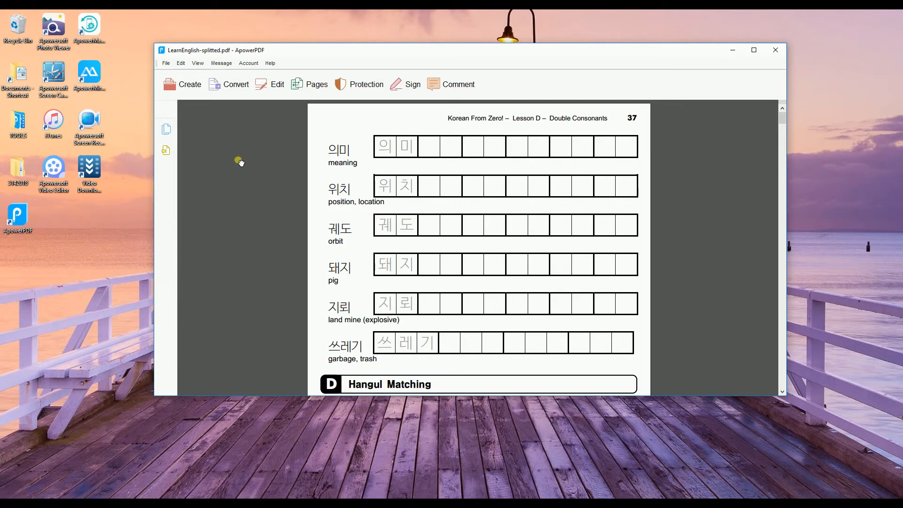
Open Split Document from the Pages panel
click(316, 84)
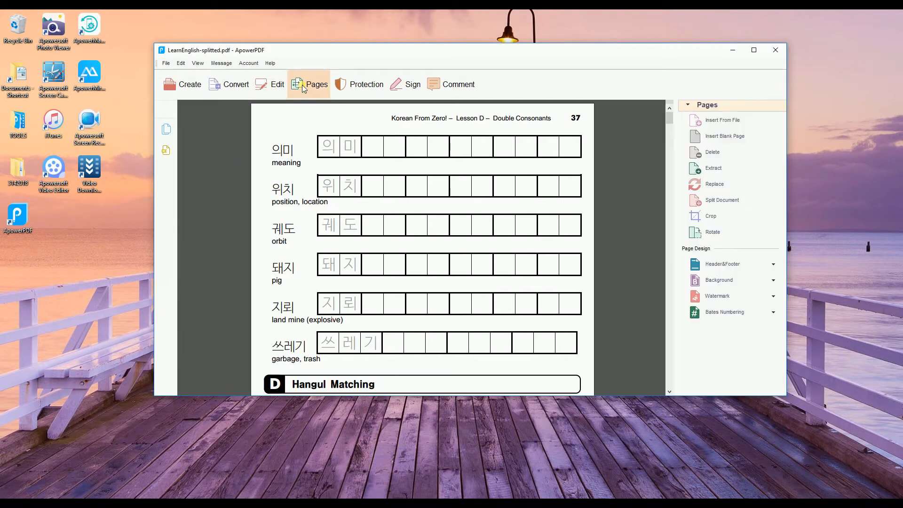
mouse_move(749, 223)
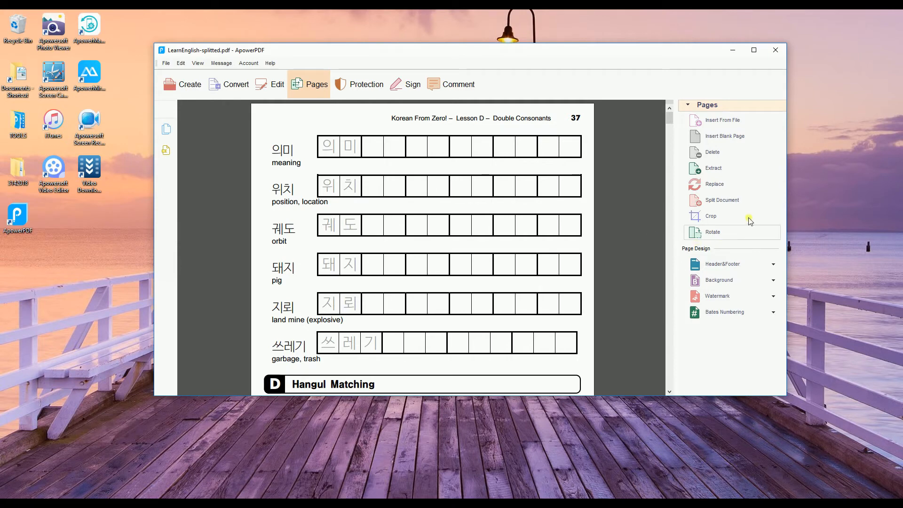
click(722, 200)
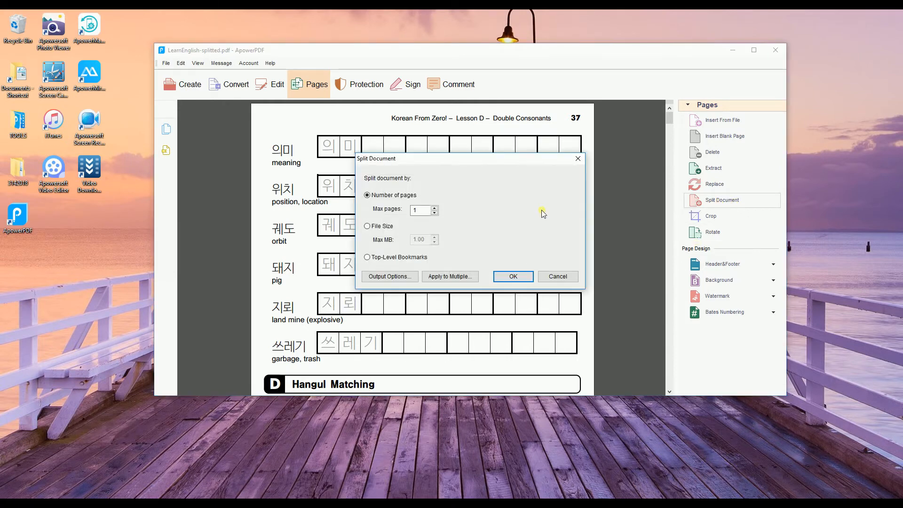
Keep splitting by number of pages (max 1 page) and view Output Options
click(368, 226)
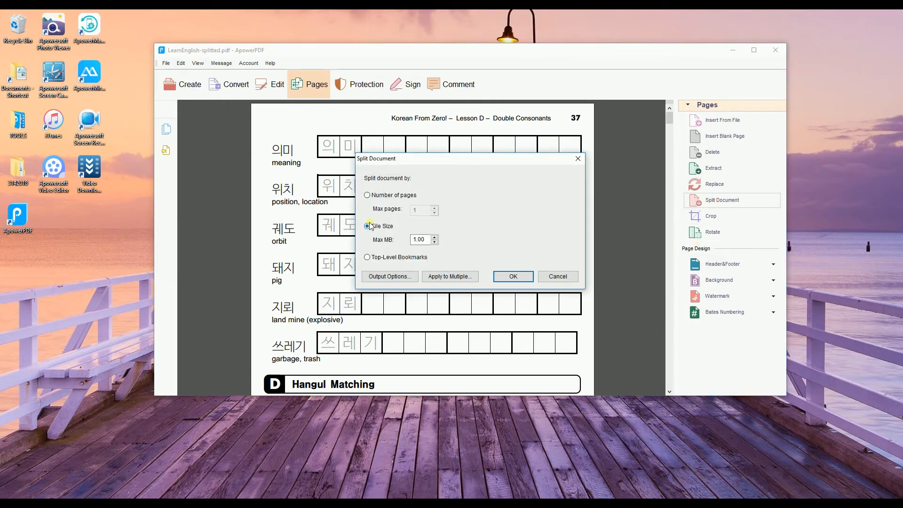
click(367, 194)
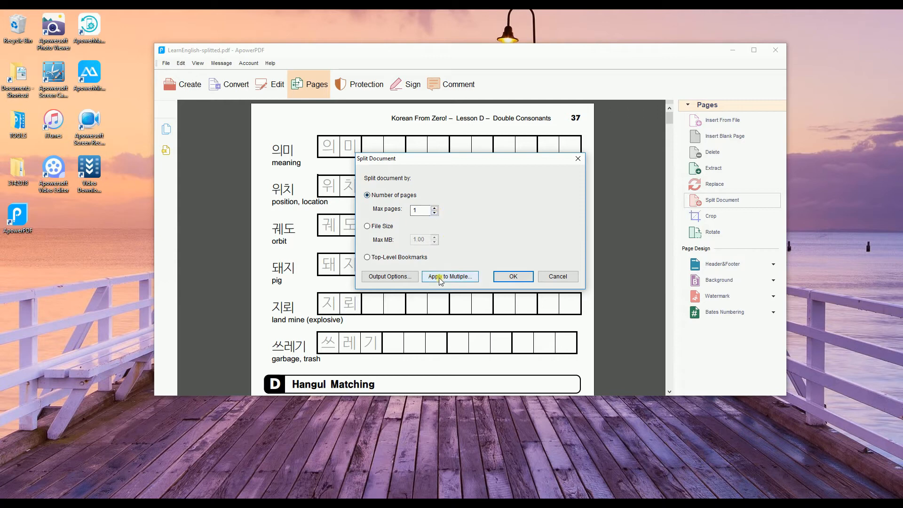
click(390, 277)
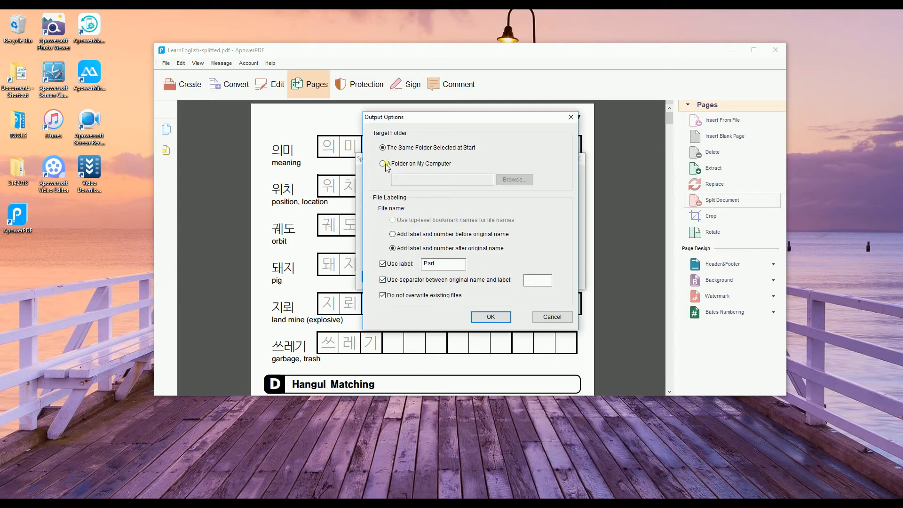
Send split output to a Desktop folder, allow overwriting, and confirm
click(382, 164)
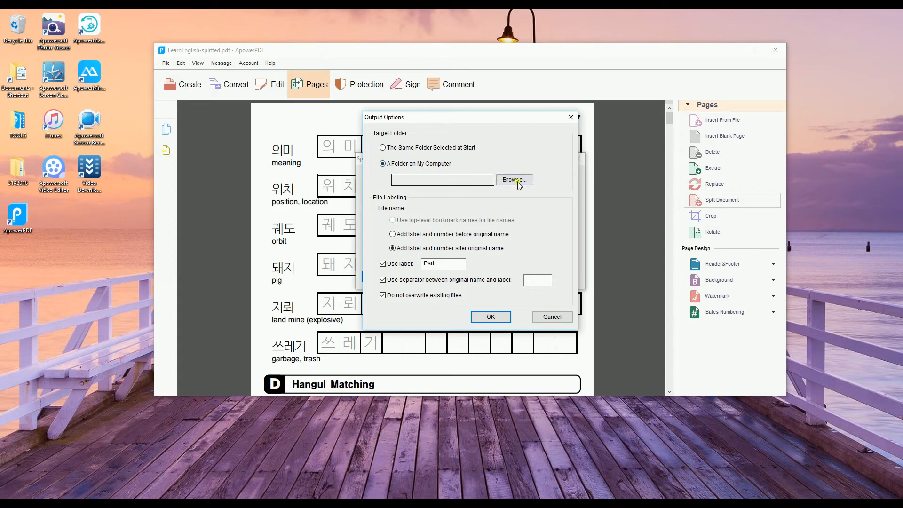
click(513, 180)
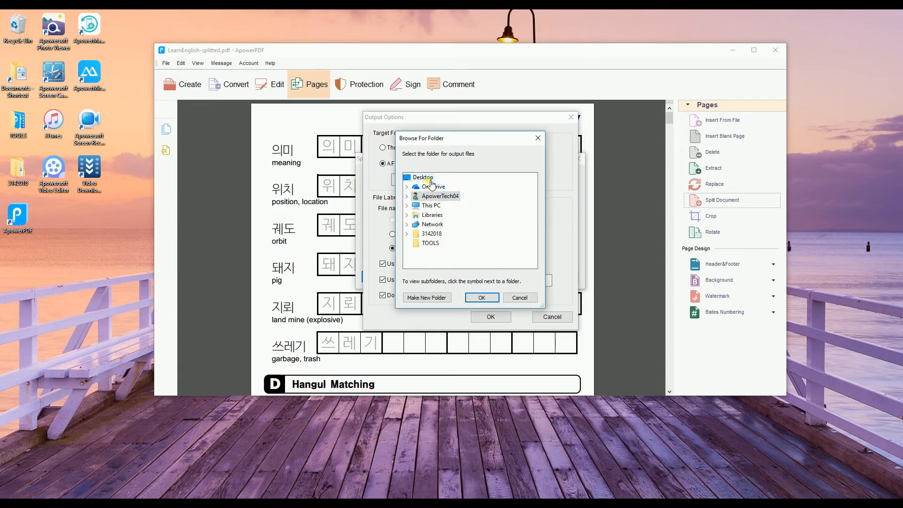
click(482, 297)
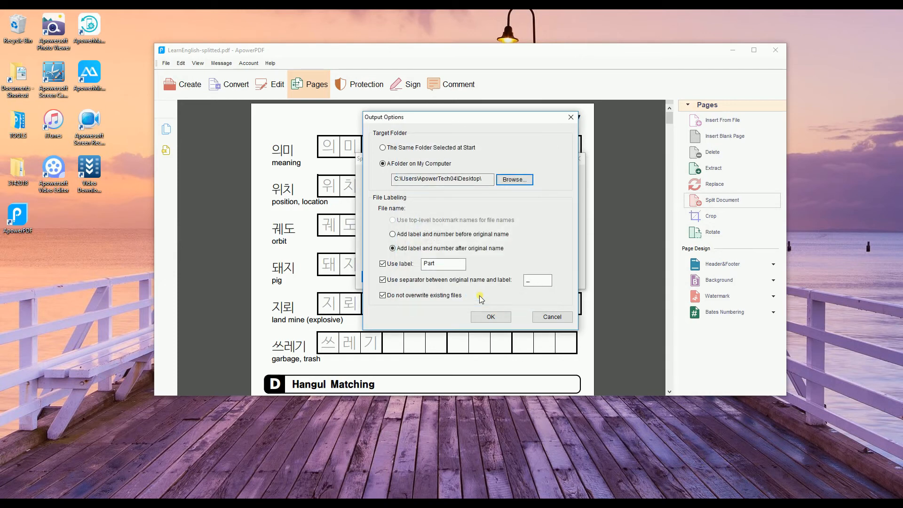
mouse_move(449, 275)
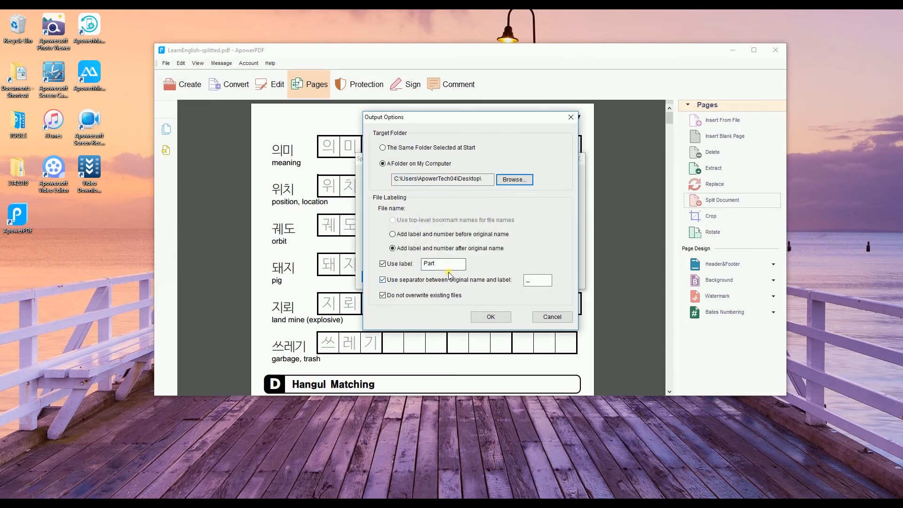
mouse_move(504, 289)
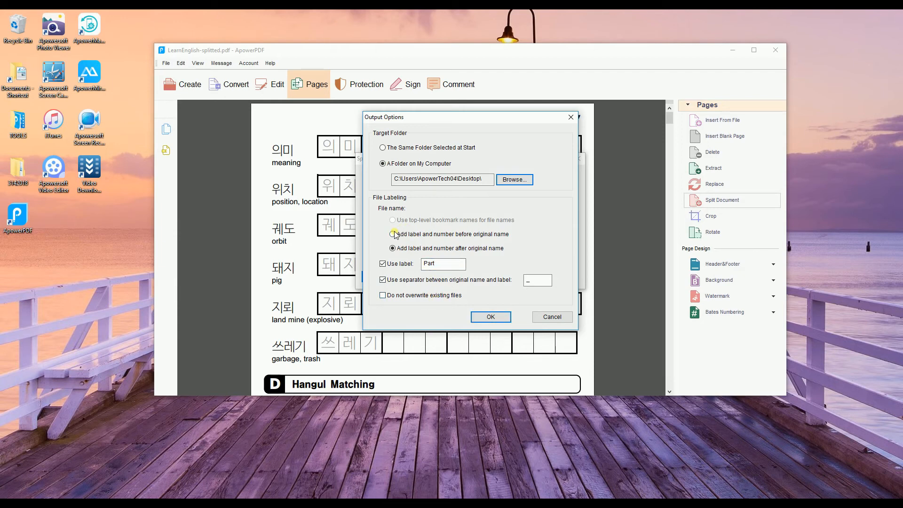
mouse_move(490, 317)
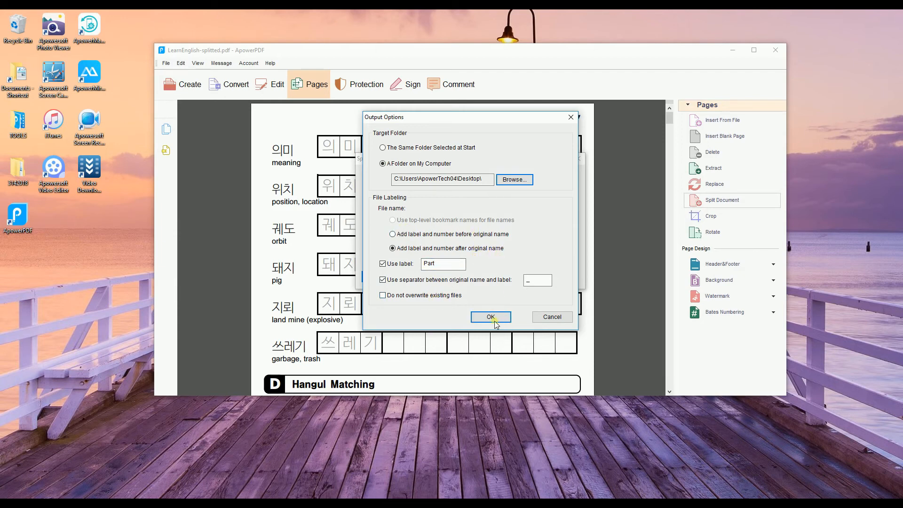
click(490, 316)
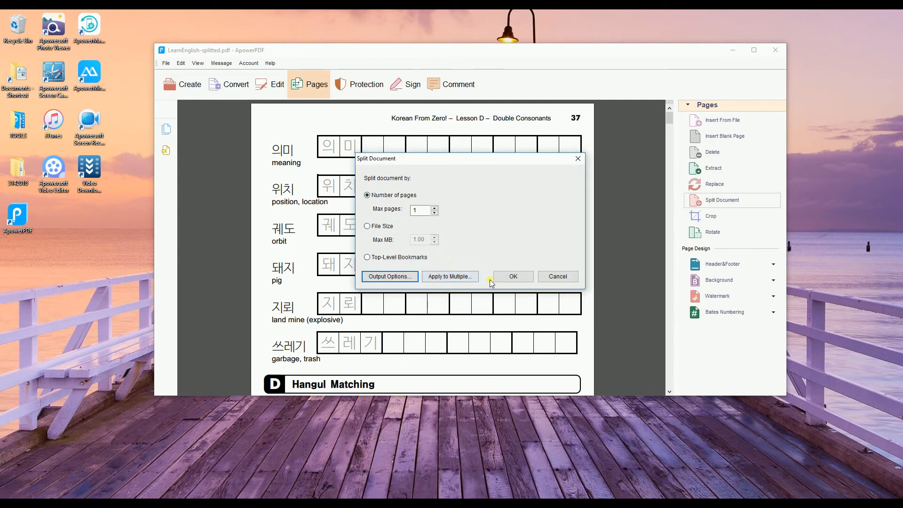
Split the workbook into 14 single-page files and open LearnEnglish-splitted_Part1.pdf
click(449, 276)
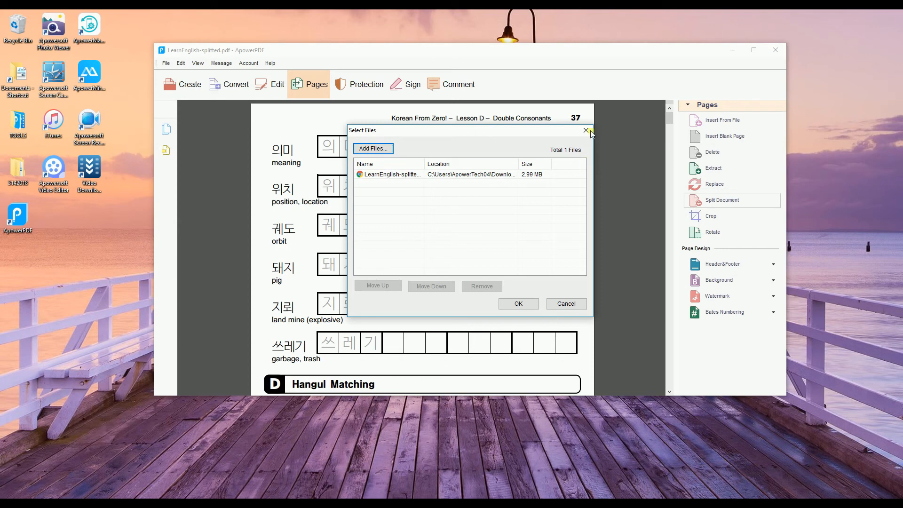
click(517, 303)
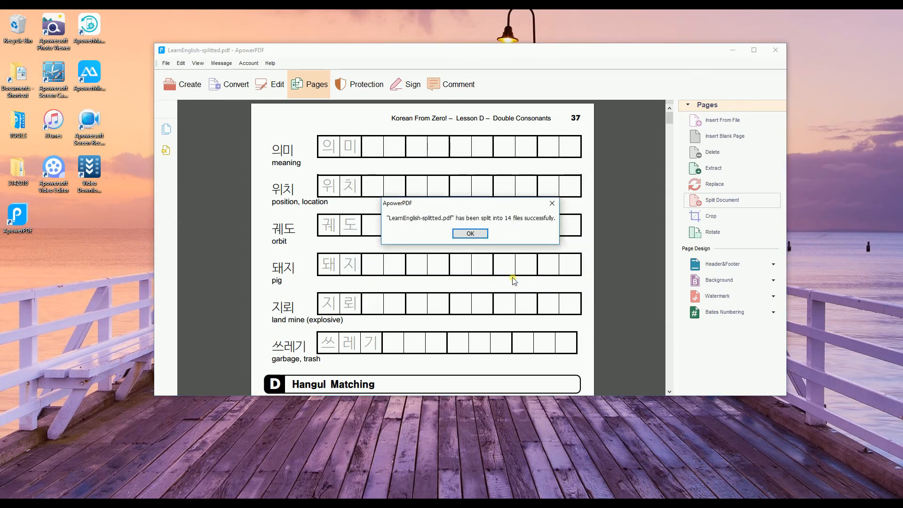
click(469, 234)
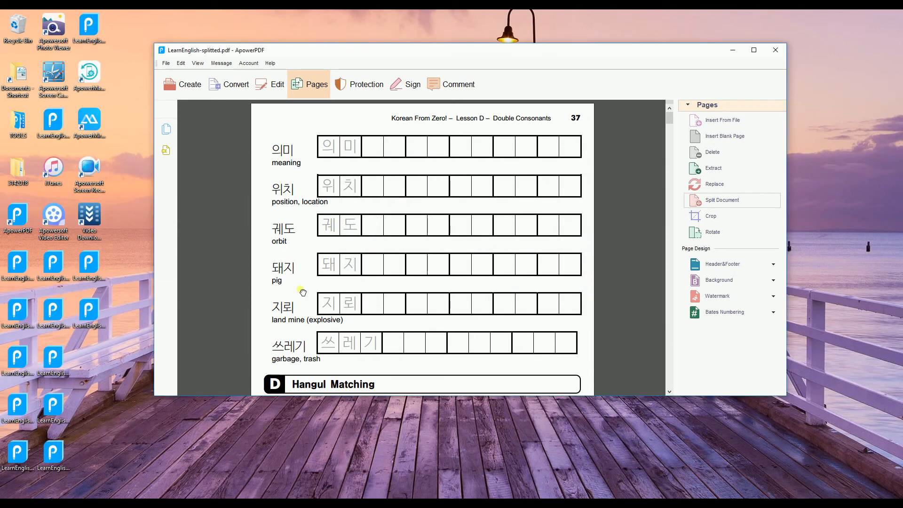
mouse_move(119, 336)
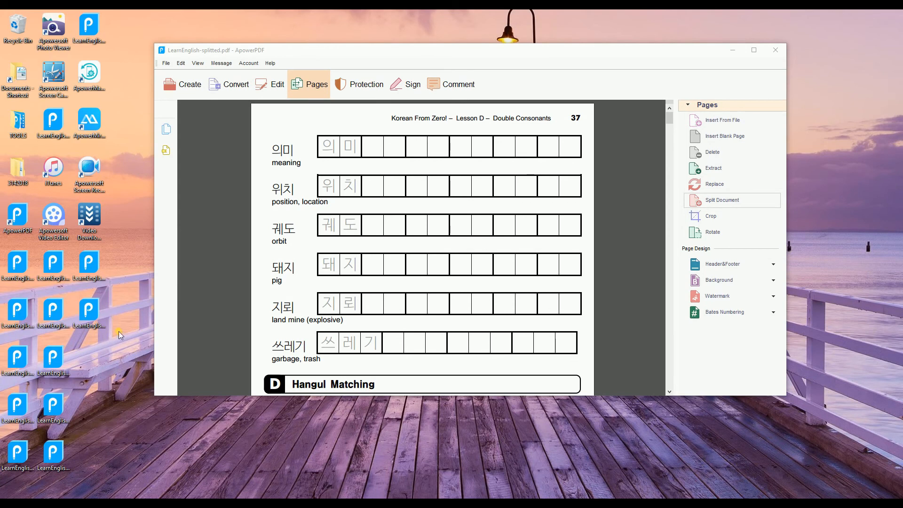
mouse_move(161, 464)
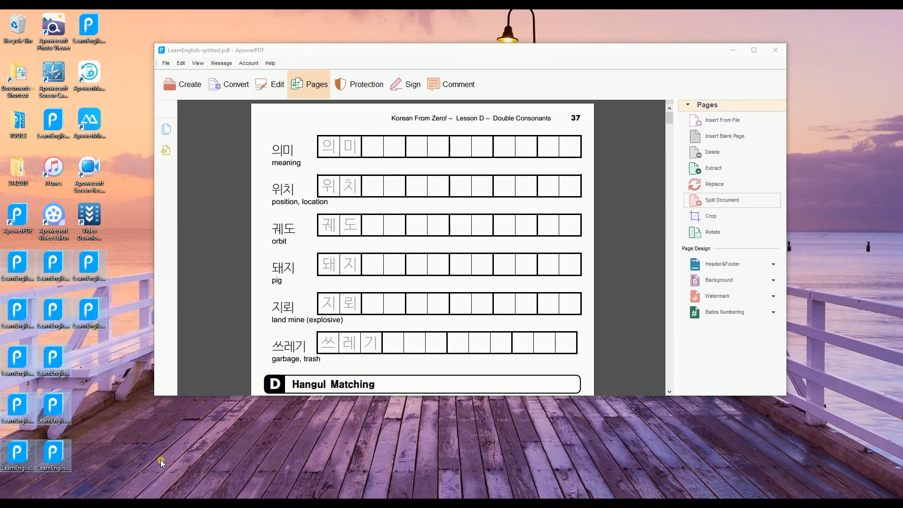
click(721, 200)
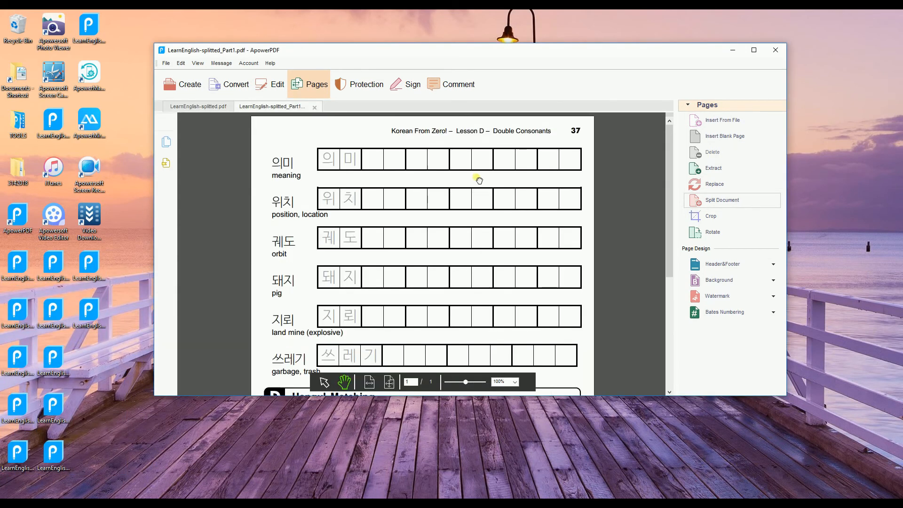